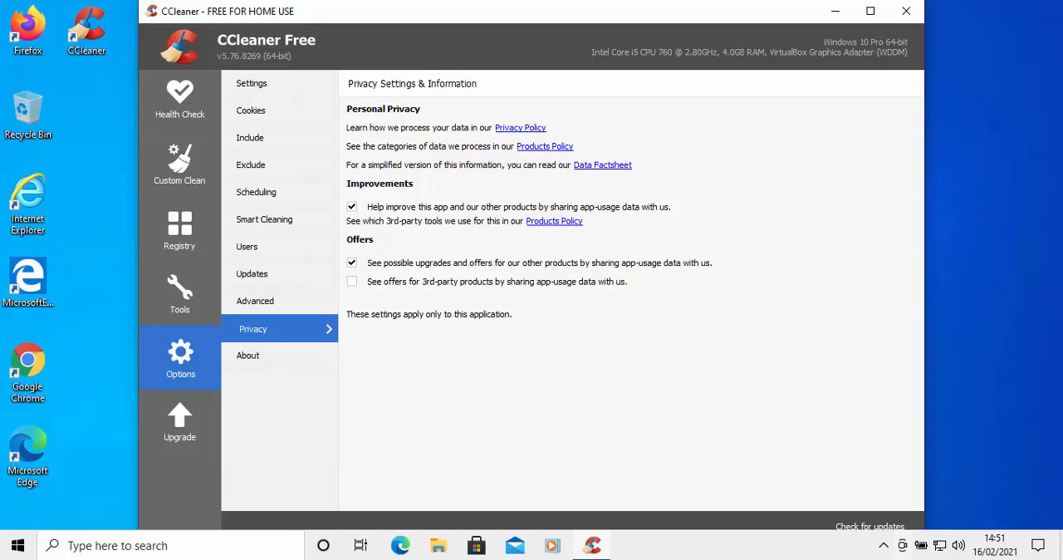
- Switch to Health Check and bring up the Options settings page
left_click(180, 99)
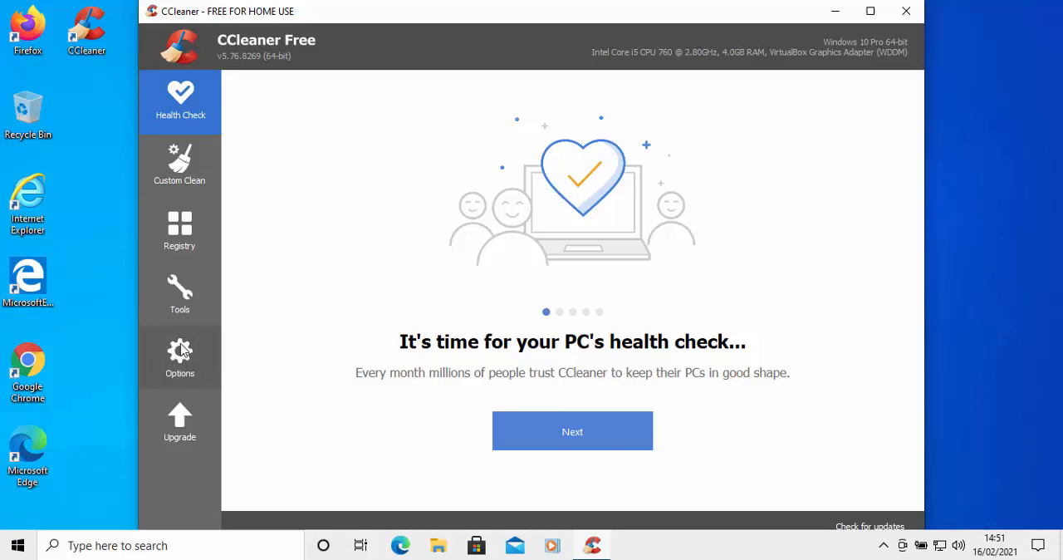
left_click(179, 357)
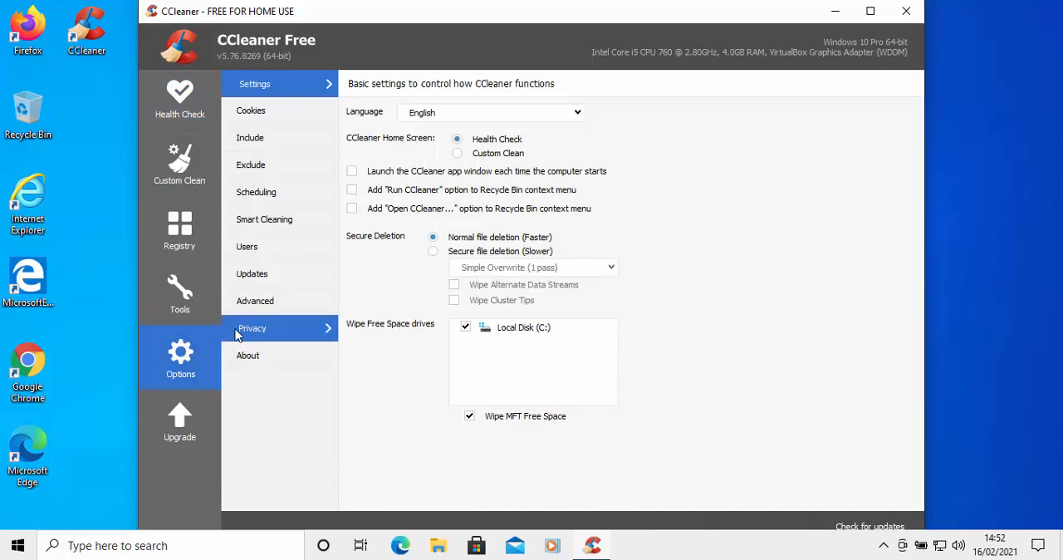
mouse_move(255, 333)
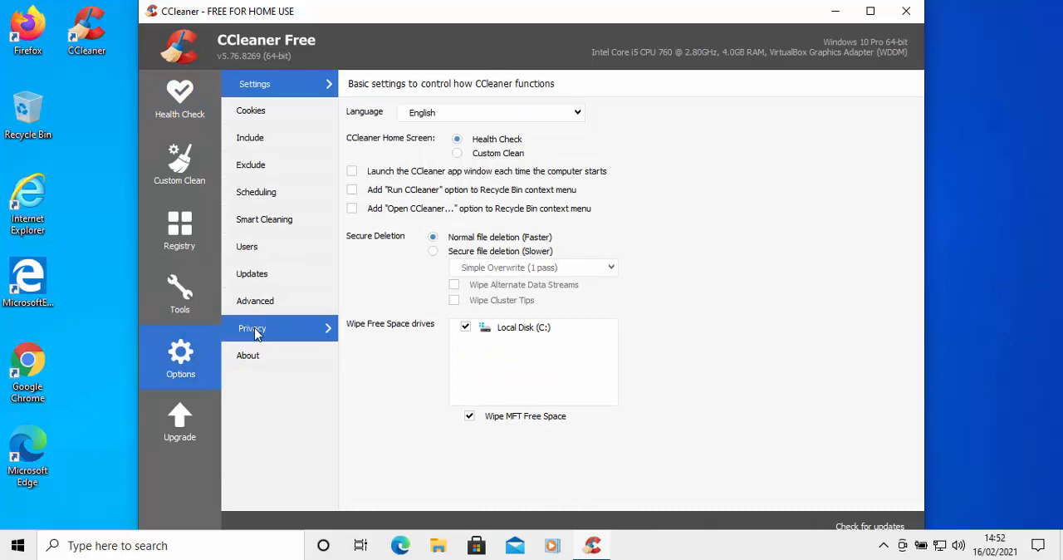
mouse_move(283, 332)
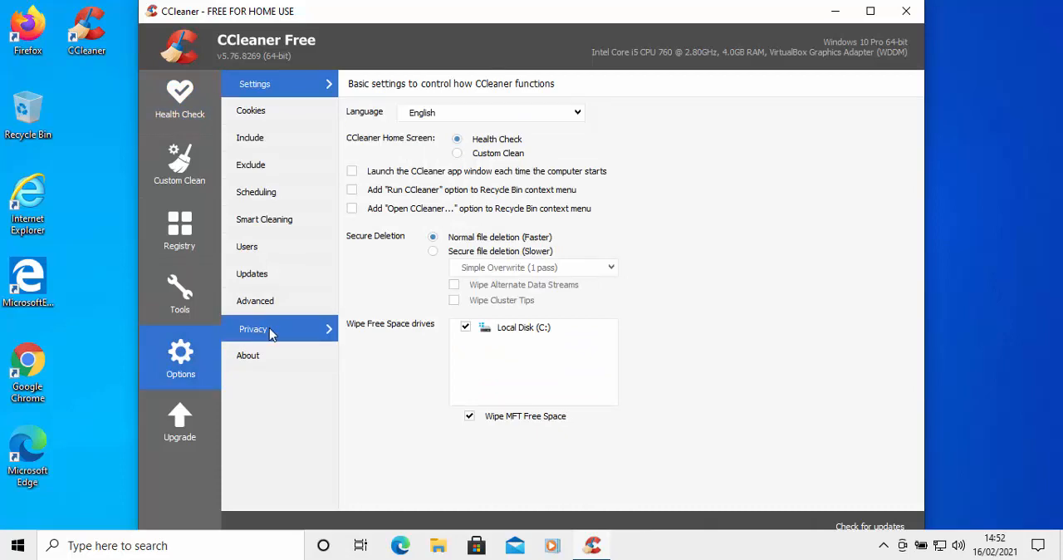
- In Privacy, untick data sharing for 'Help improve this app' and 'upgrades and offers'
left_click(252, 329)
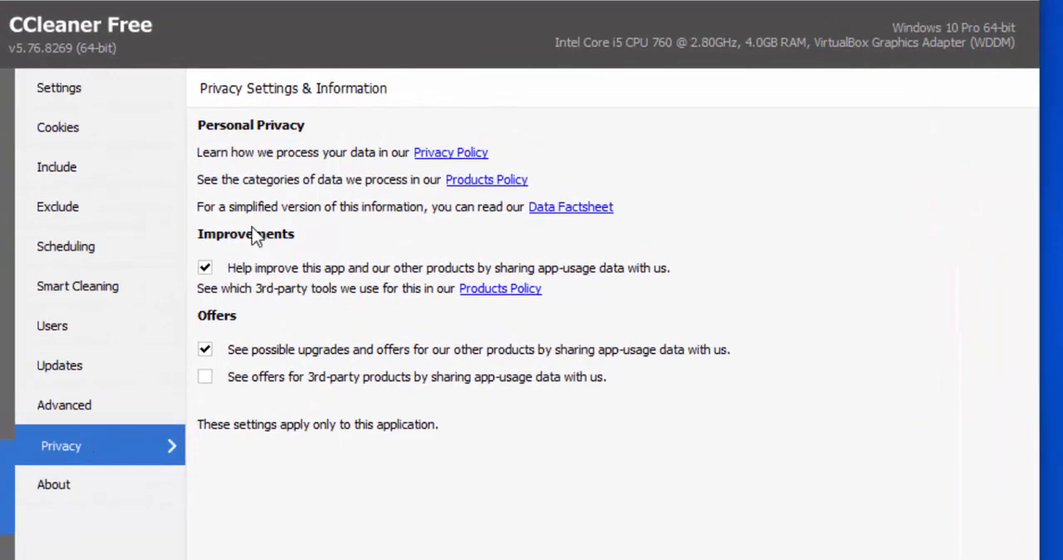
mouse_move(292, 315)
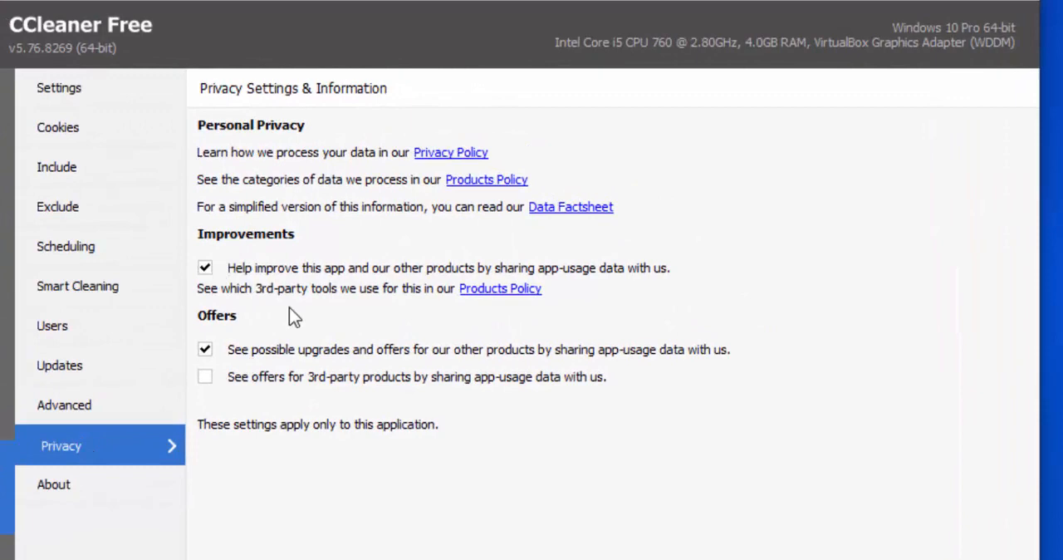
mouse_move(247, 314)
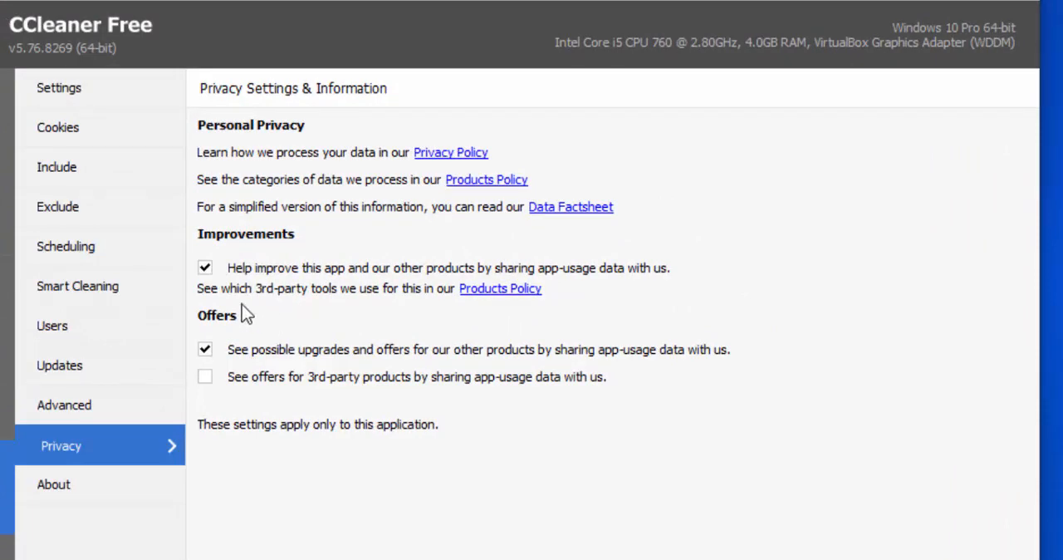
left_click(205, 267)
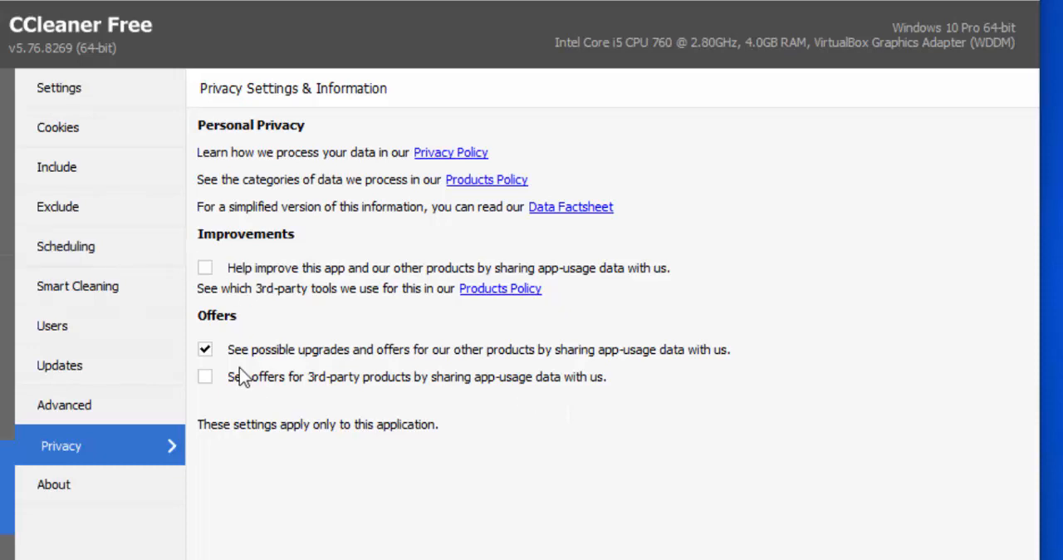
mouse_move(684, 405)
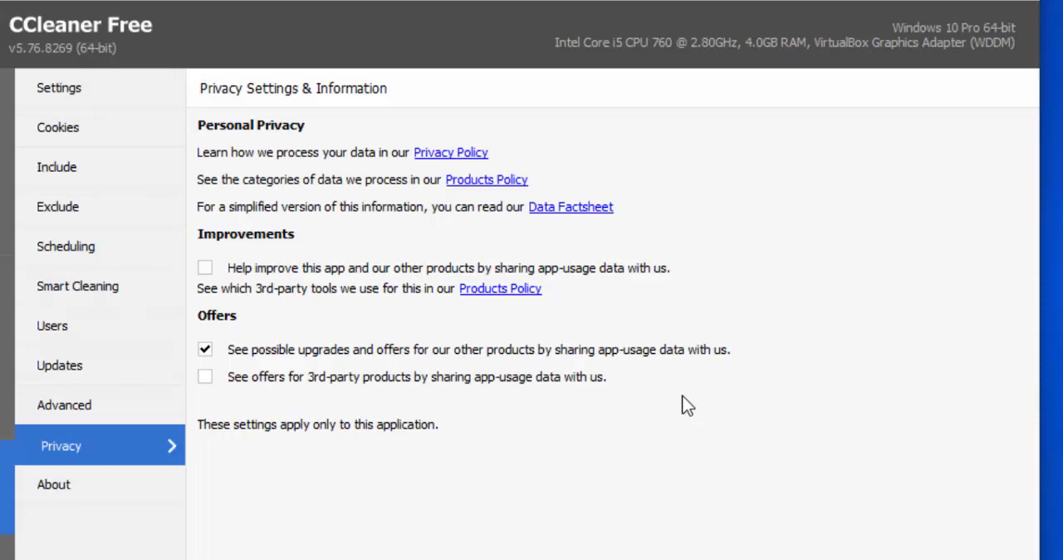
mouse_move(667, 402)
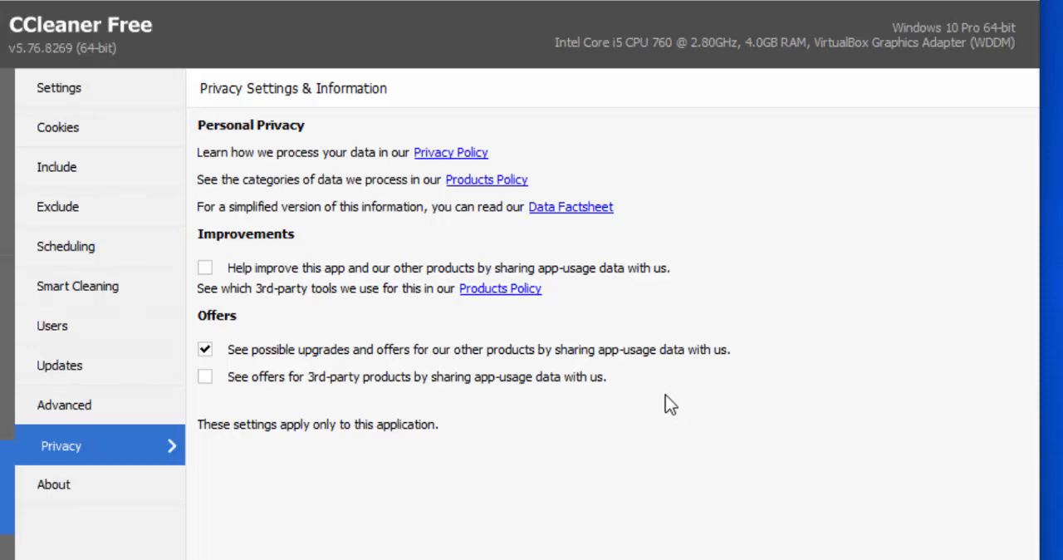
left_click(206, 348)
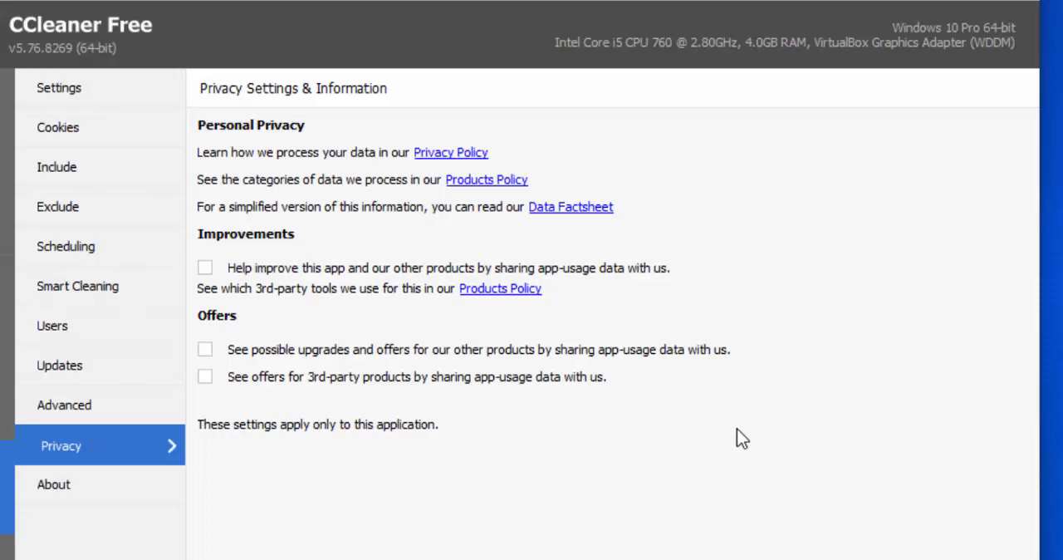
mouse_move(218, 399)
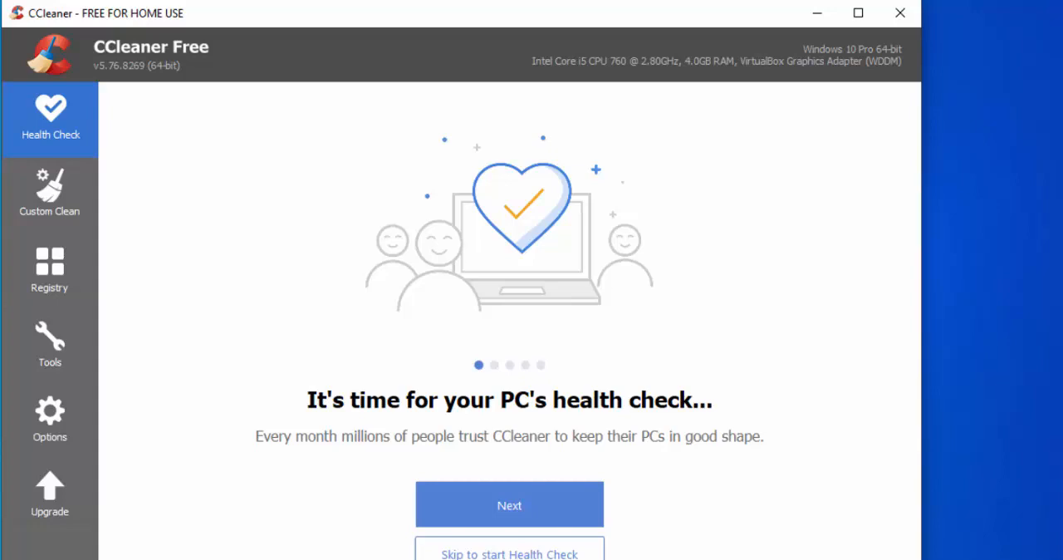
mouse_move(625, 438)
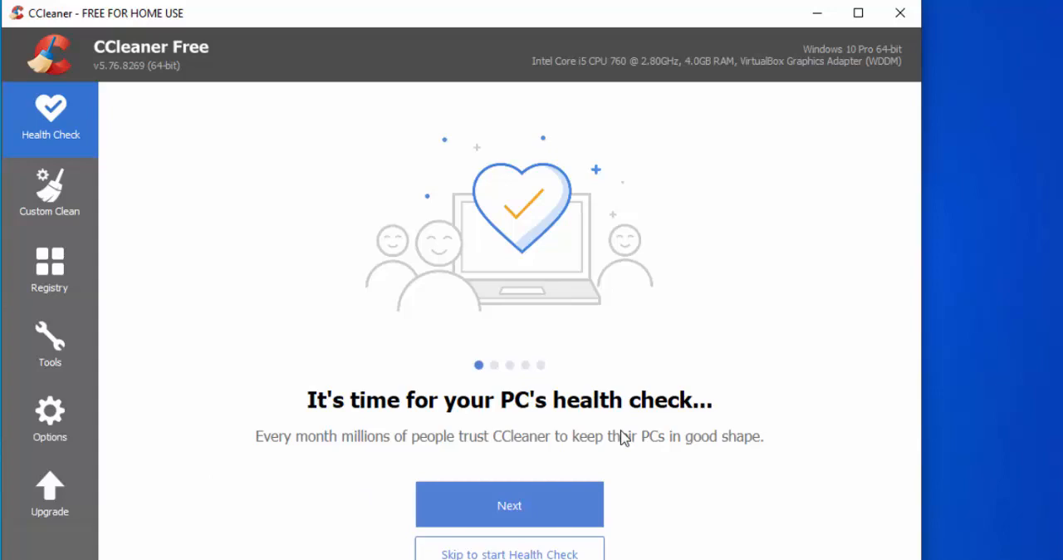
mouse_move(51, 439)
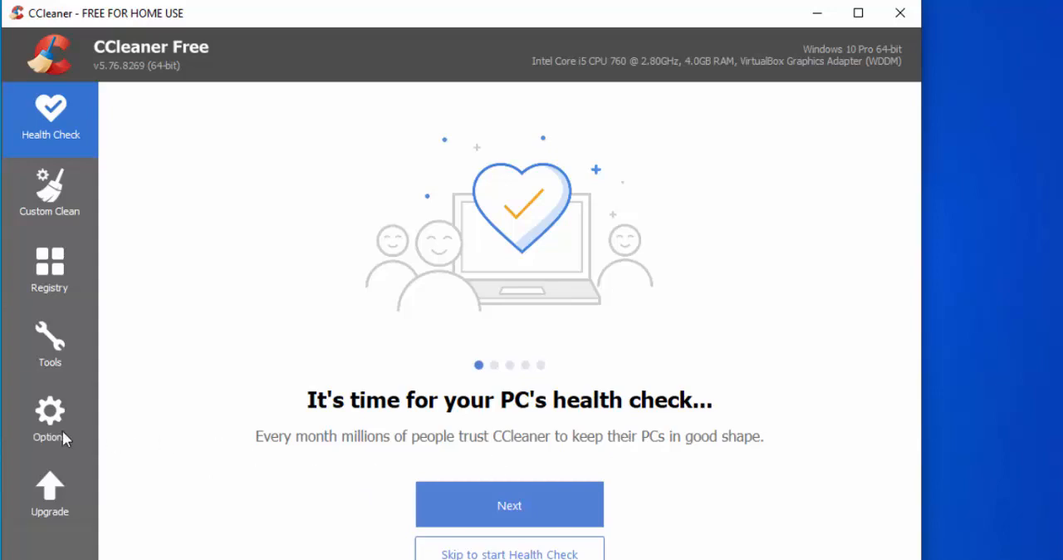
- In the basic Settings, select Custom Clean as the CCleaner home screen
left_click(50, 419)
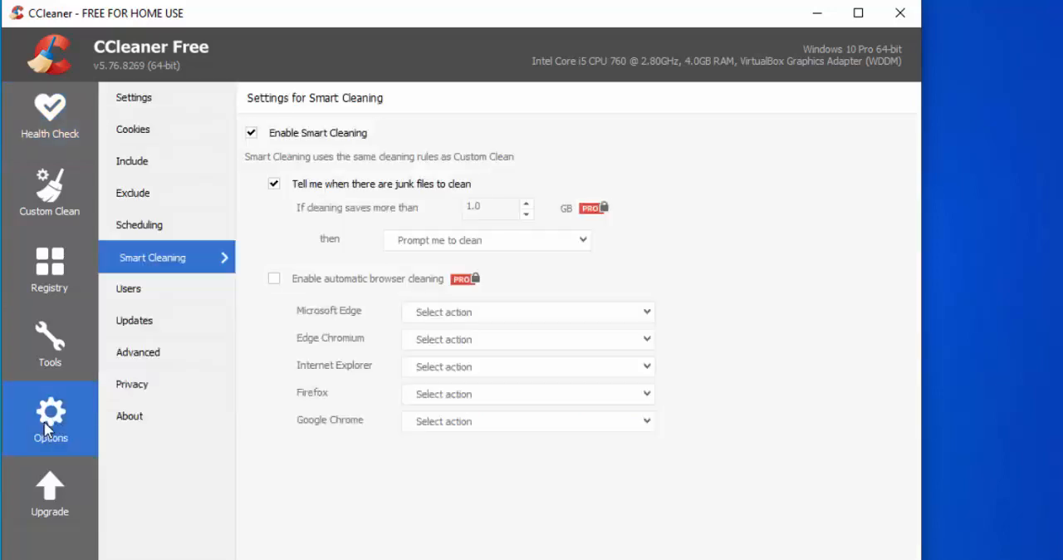
left_click(132, 96)
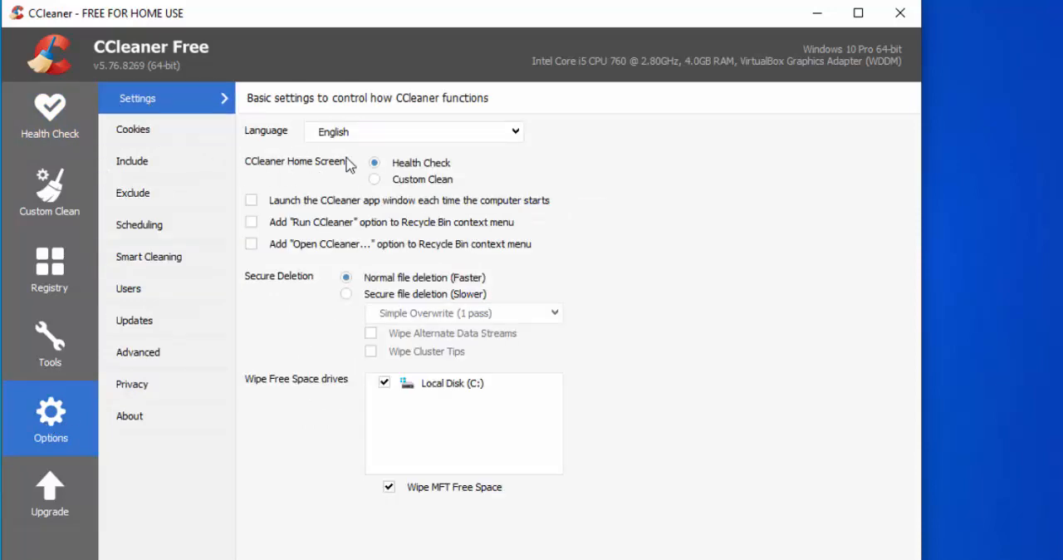
mouse_move(380, 178)
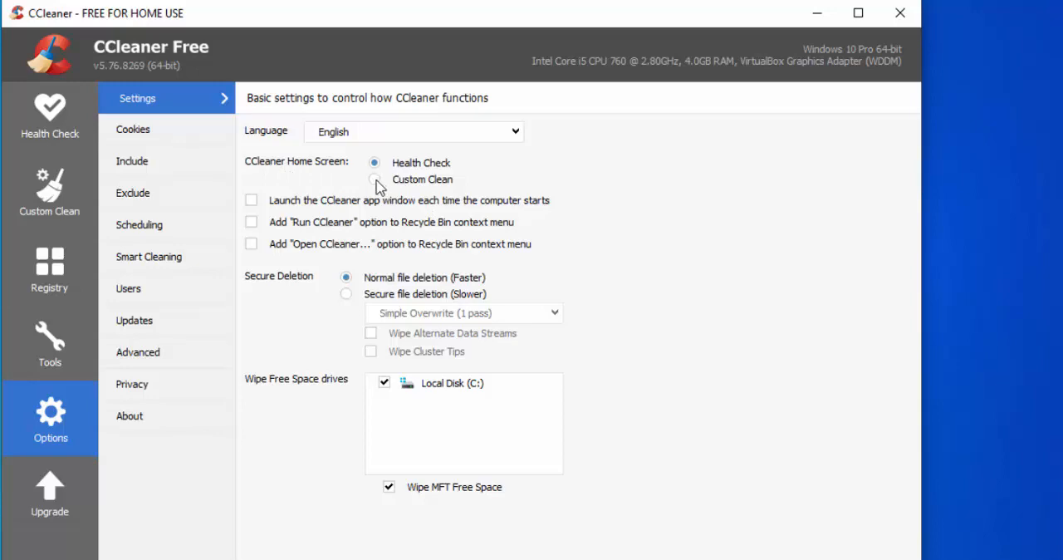
left_click(373, 179)
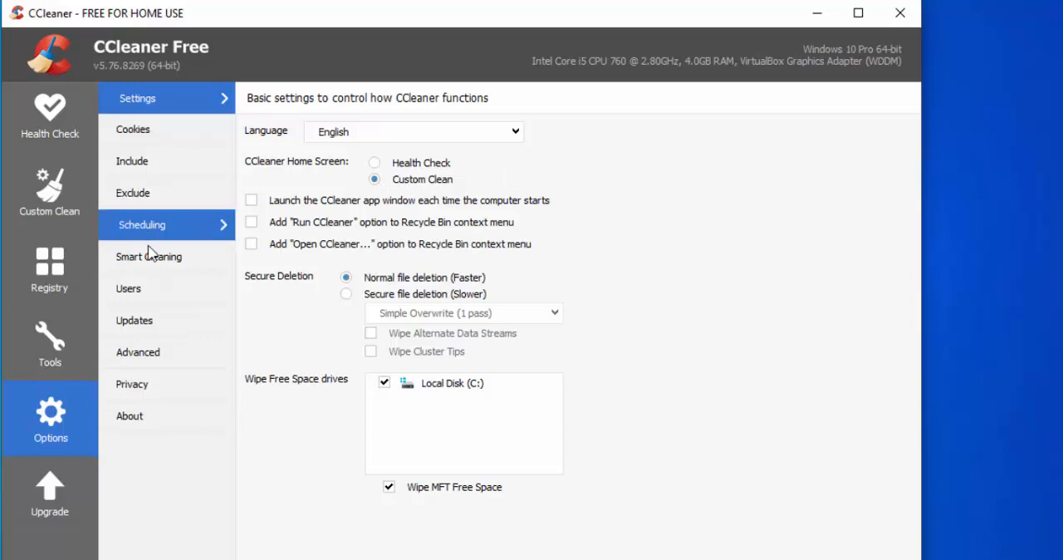
- In Smart Cleaning, toggle junk-file notifications off and on, then untick Enable Smart Cleaning
left_click(152, 256)
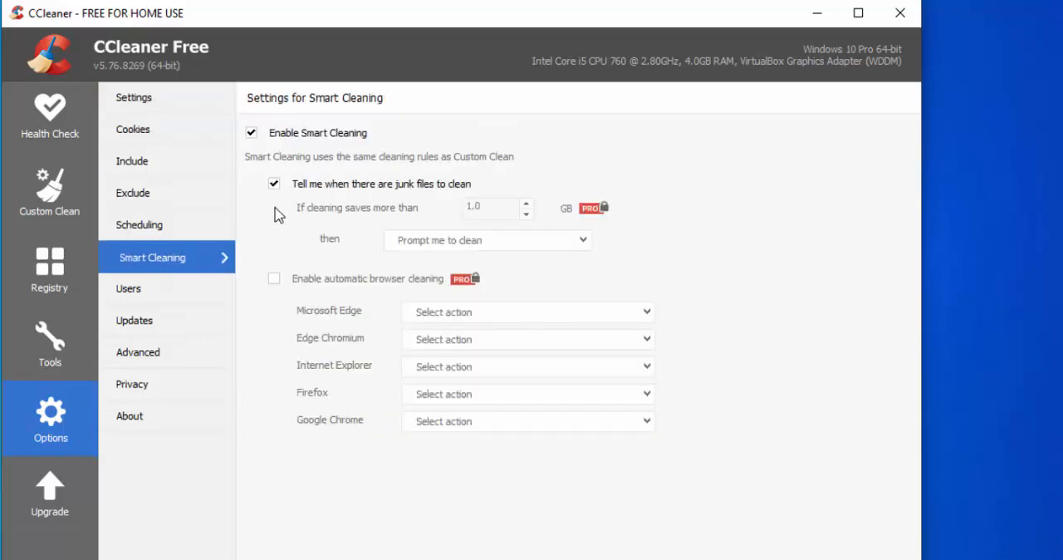
mouse_move(412, 186)
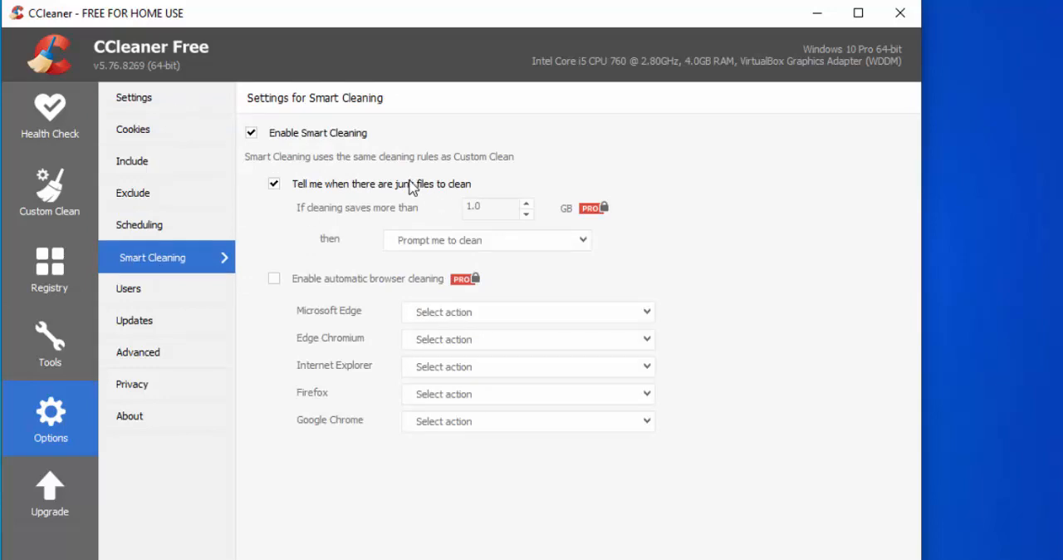
left_click(274, 183)
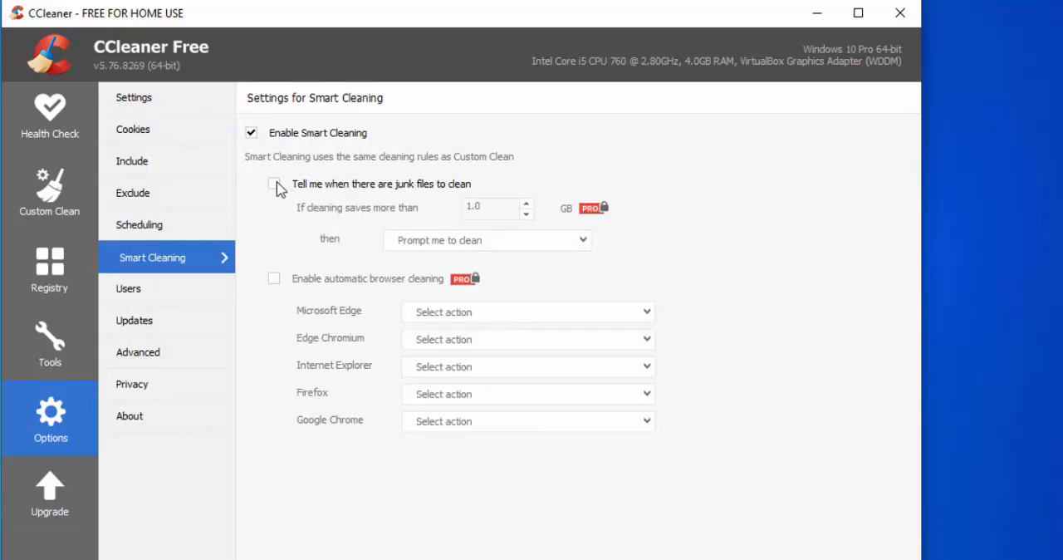
left_click(274, 182)
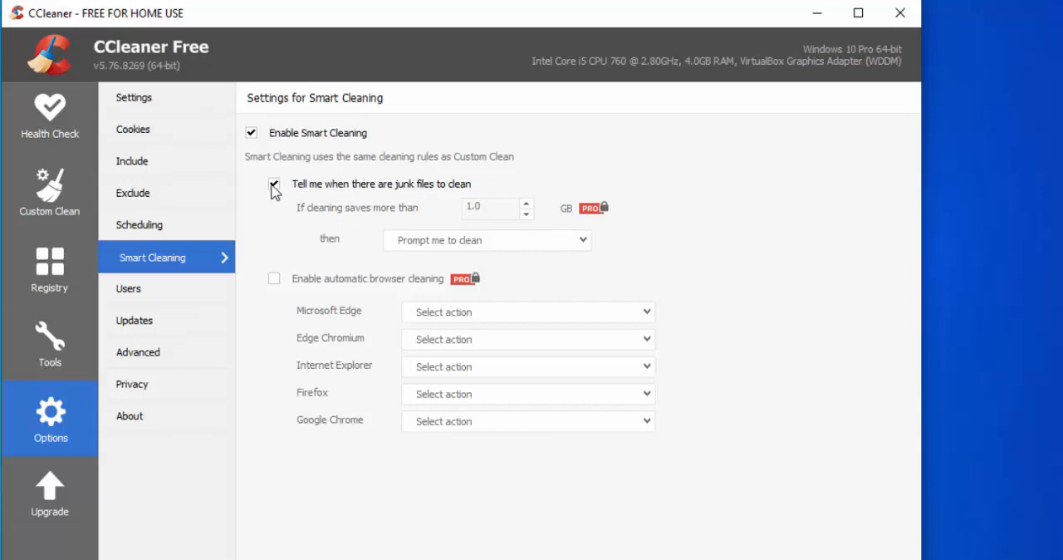
left_click(251, 133)
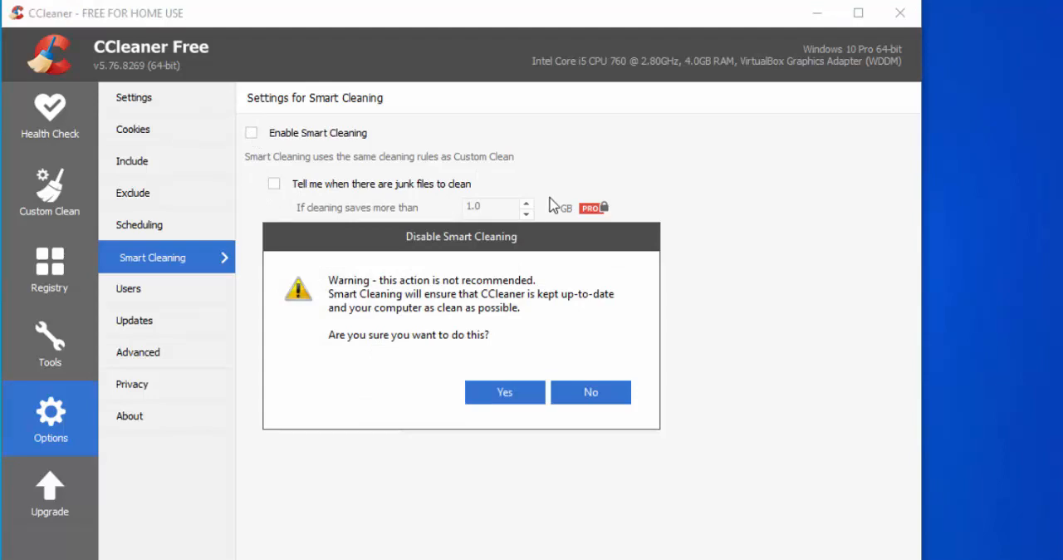